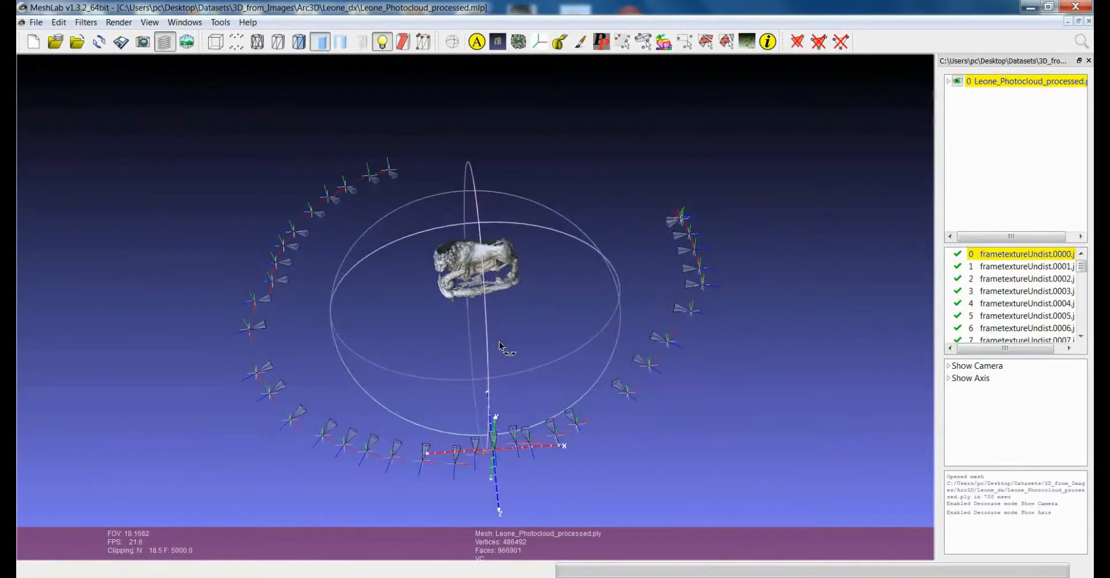
- Rotate the Leone mesh upright around its center using the Manipulators tool
{"action": "left_click_drag", "start_coordinate": [499, 346], "coordinate": [476, 385]}
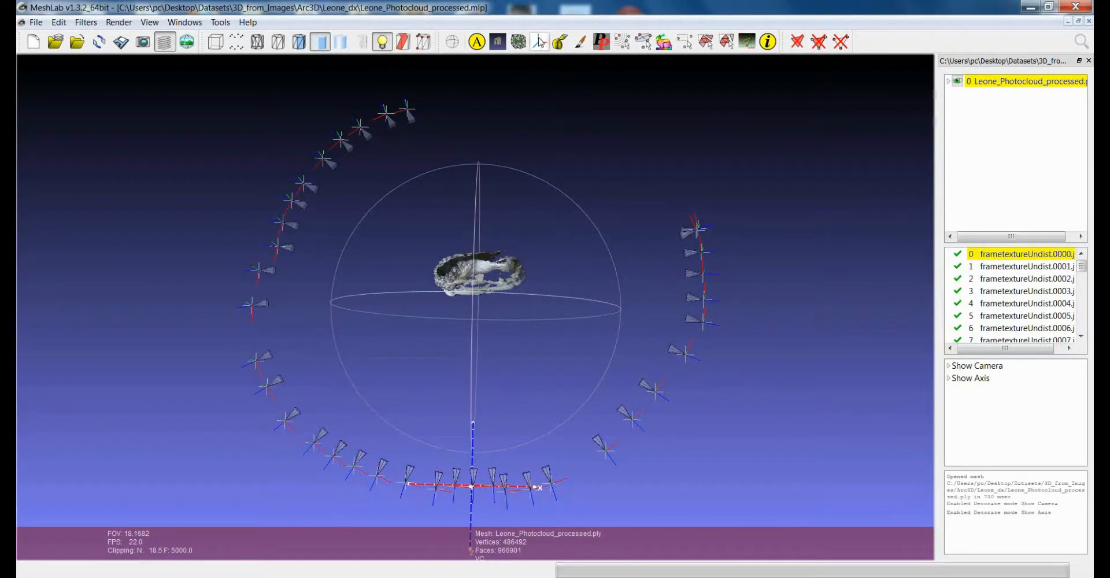
{"action": "mouse_move", "coordinate": [540, 42]}
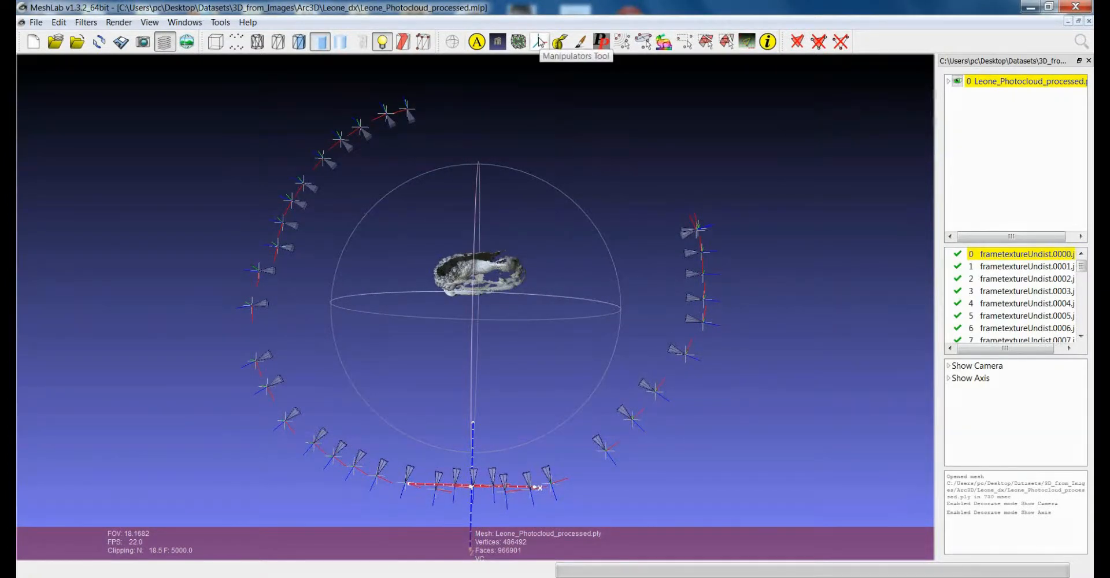
{"action": "left_click", "coordinate": [539, 41]}
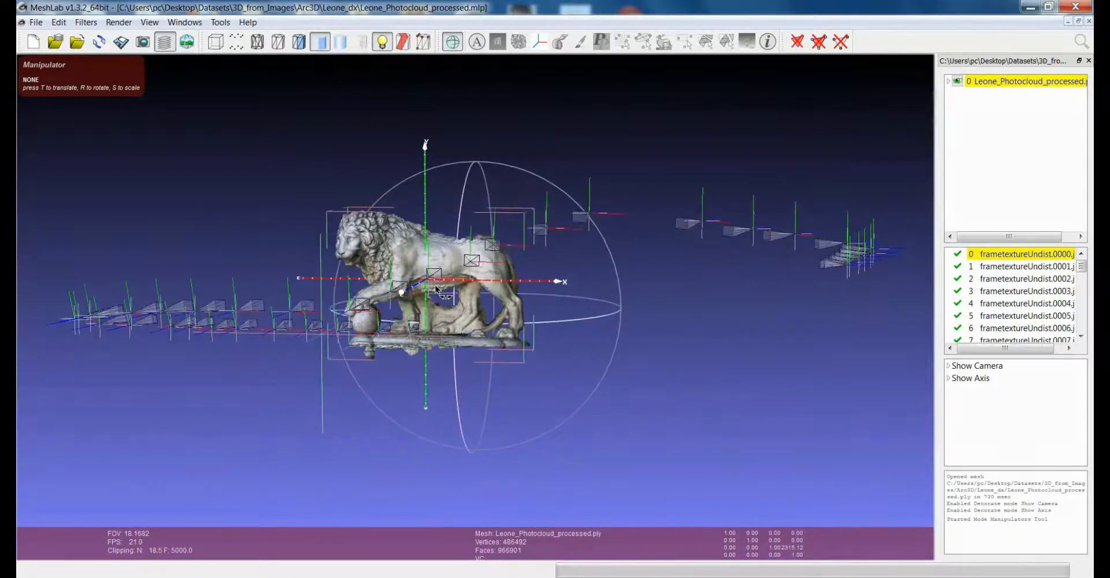
{"action": "left_click_drag", "start_coordinate": [435, 290], "coordinate": [474, 272]}
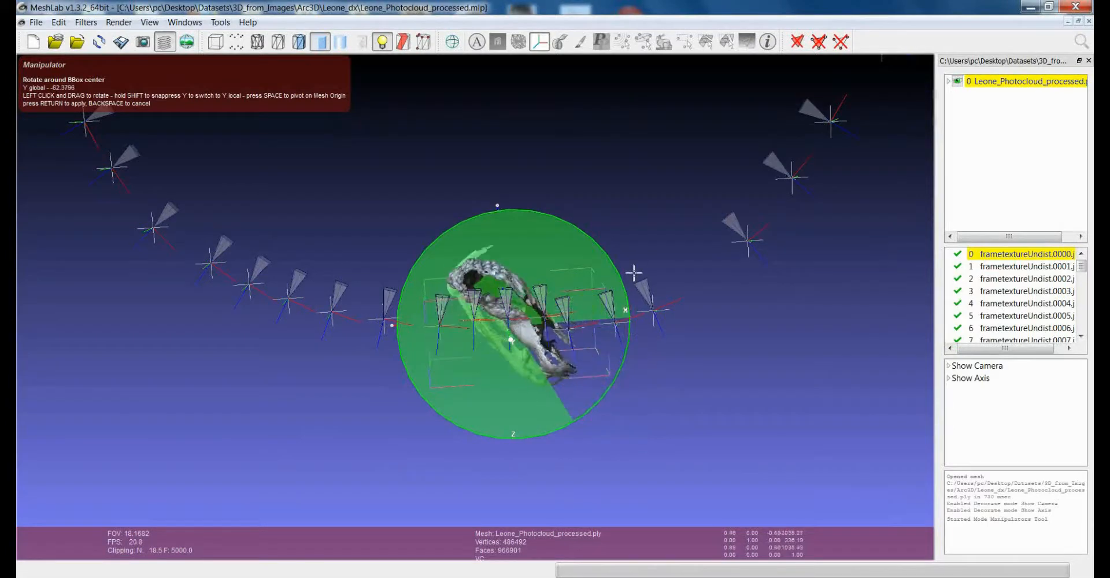
{"action": "left_click_drag", "start_coordinate": [632, 274], "coordinate": [648, 462]}
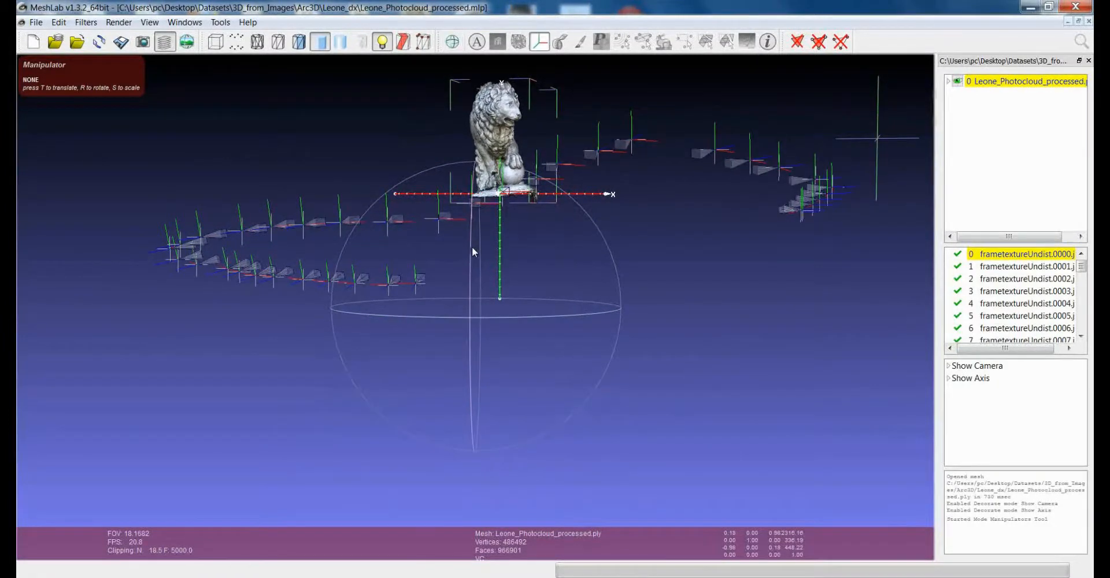
{"action": "key", "text": "r"}
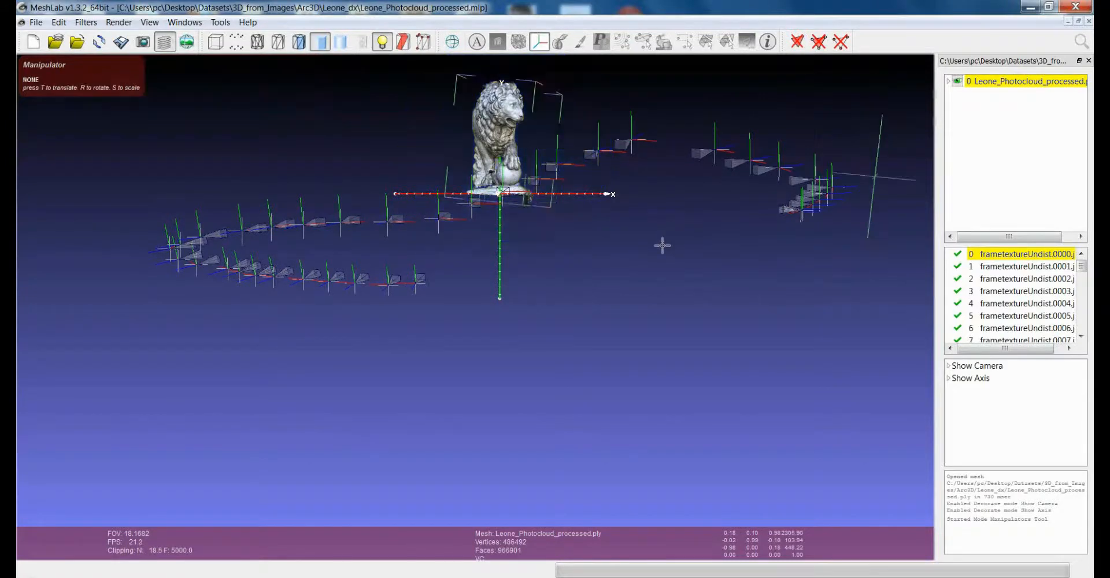
{"action": "mouse_move", "coordinate": [564, 274]}
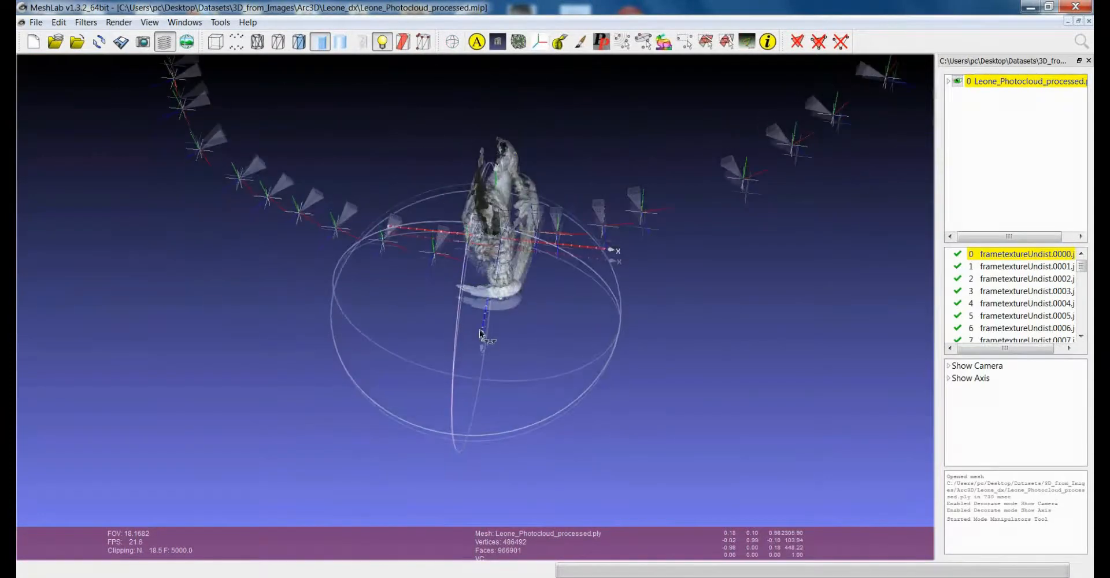
- Orbit and zoom out to view the upright lion against the raster cameras
{"action": "left_click_drag", "start_coordinate": [482, 332], "coordinate": [708, 548]}
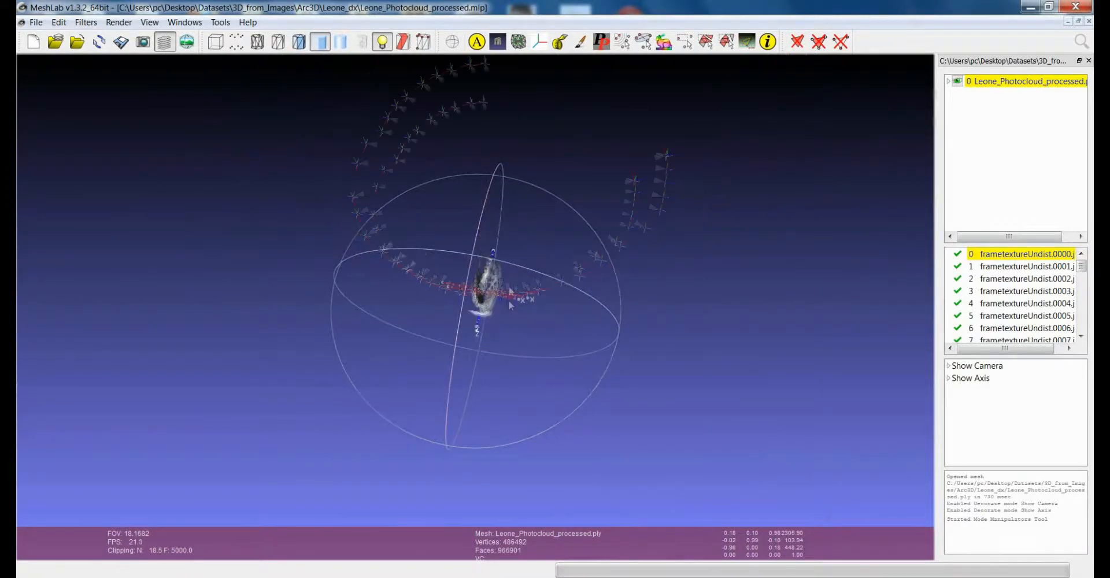
{"action": "left_click_drag", "start_coordinate": [510, 304], "coordinate": [531, 150]}
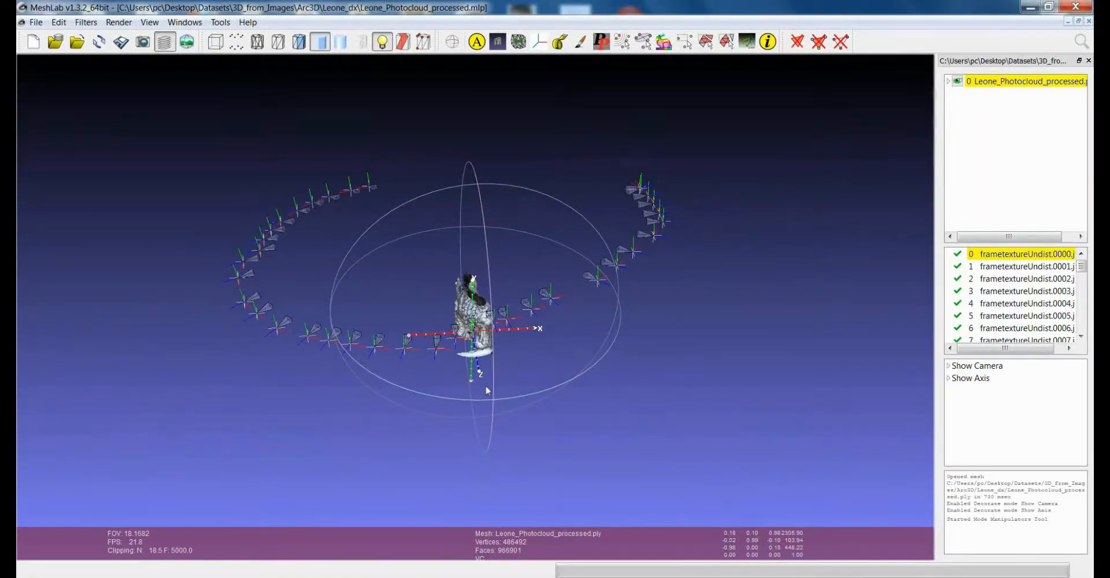
{"action": "left_click_drag", "start_coordinate": [487, 391], "coordinate": [495, 345]}
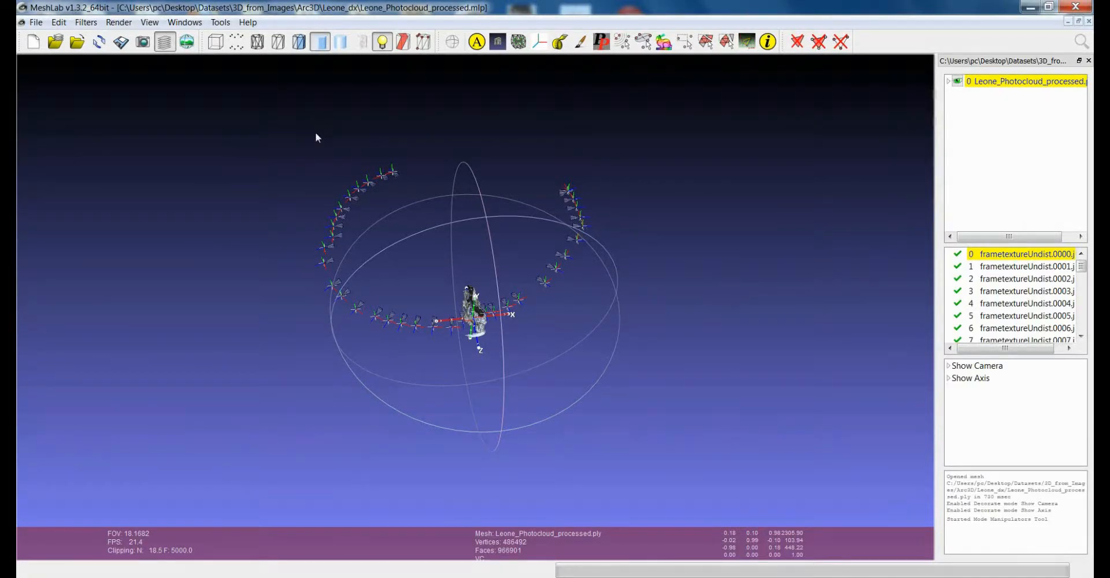
{"action": "mouse_move", "coordinate": [244, 88]}
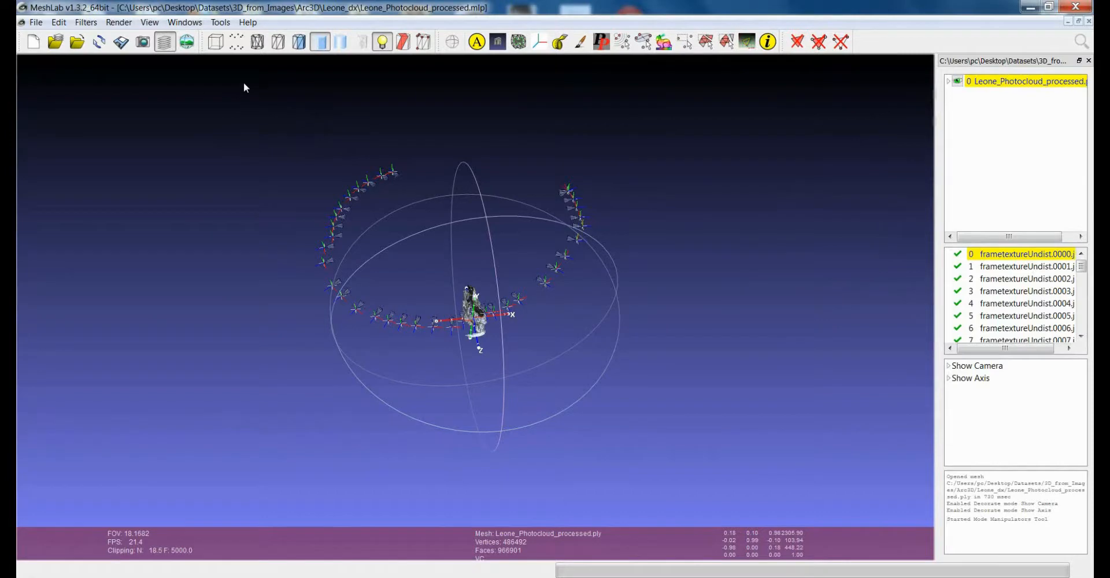
{"action": "mouse_move", "coordinate": [92, 29]}
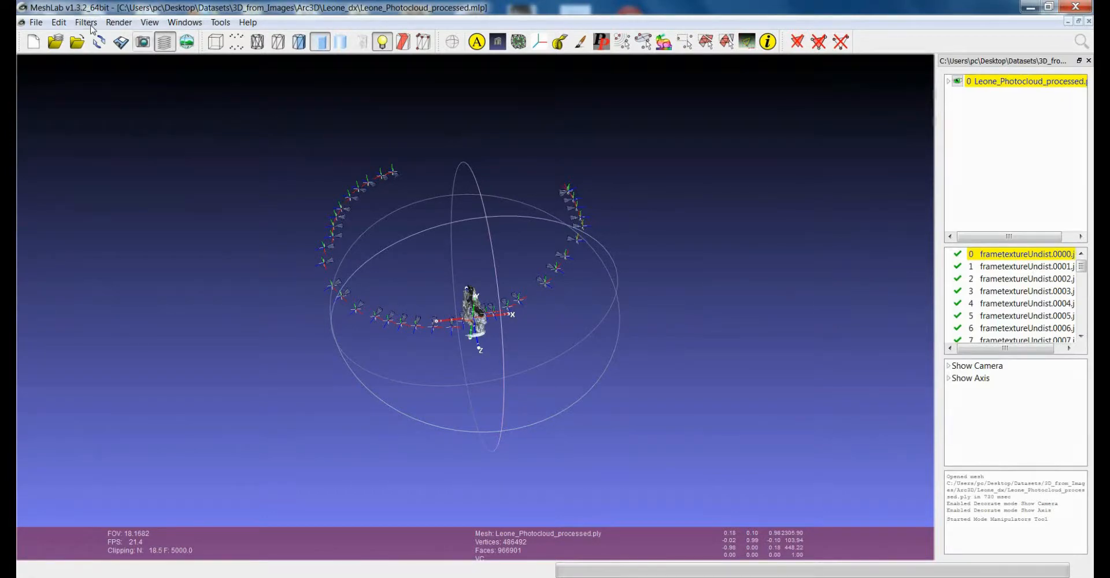
- Open Filters > Camera > Transform the camera extrinsics, or all the cameras of the project
{"action": "left_click", "coordinate": [85, 22]}
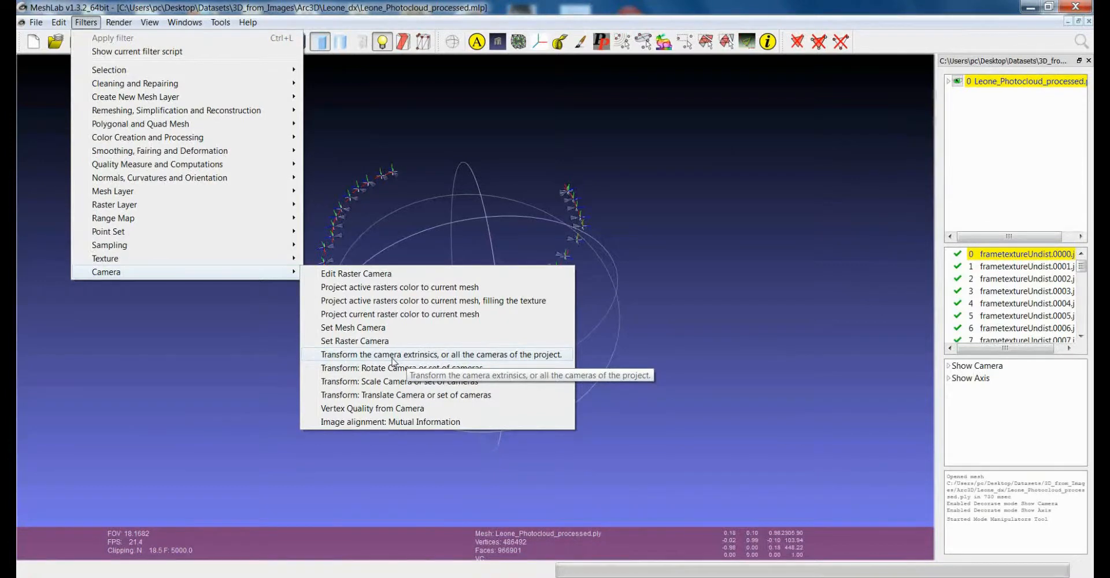
{"action": "left_click", "coordinate": [439, 354]}
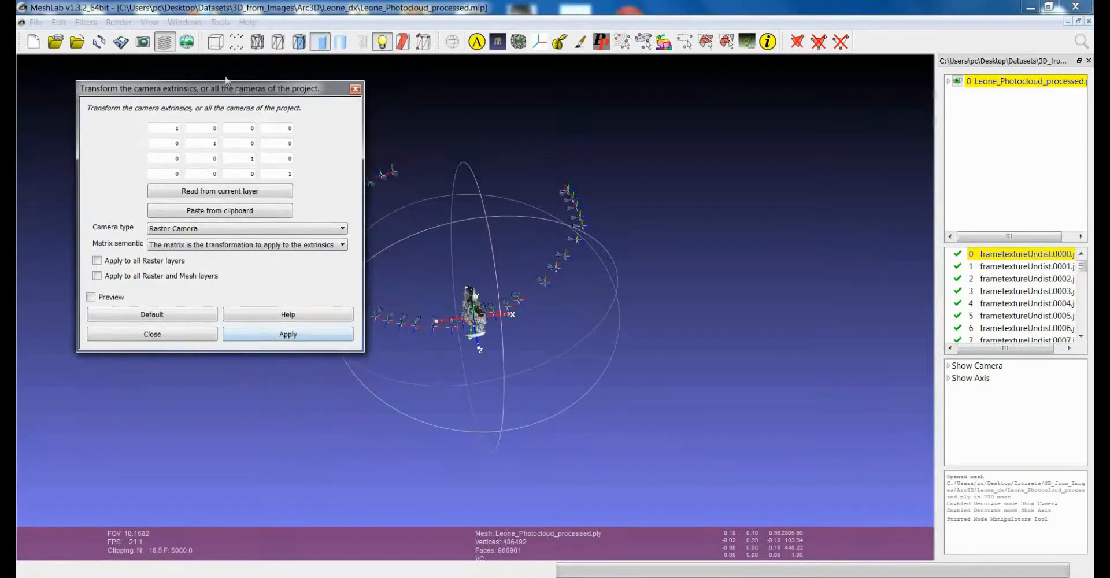
- Apply the mesh's matrix from the current layer to all Raster layers' cameras
{"action": "left_click_drag", "start_coordinate": [205, 88], "coordinate": [187, 75]}
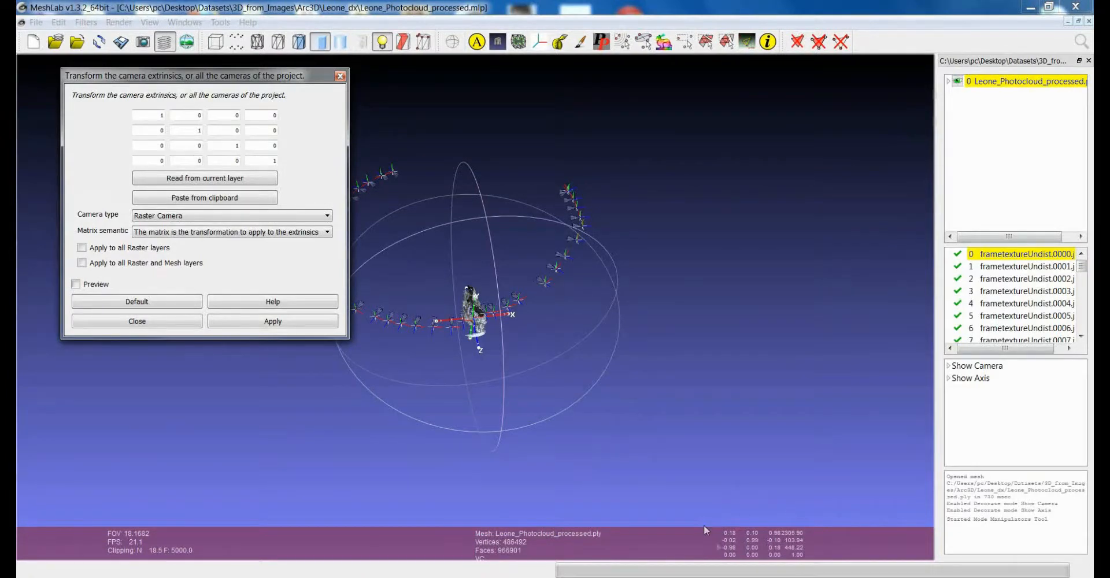
{"action": "left_click", "coordinate": [1026, 81]}
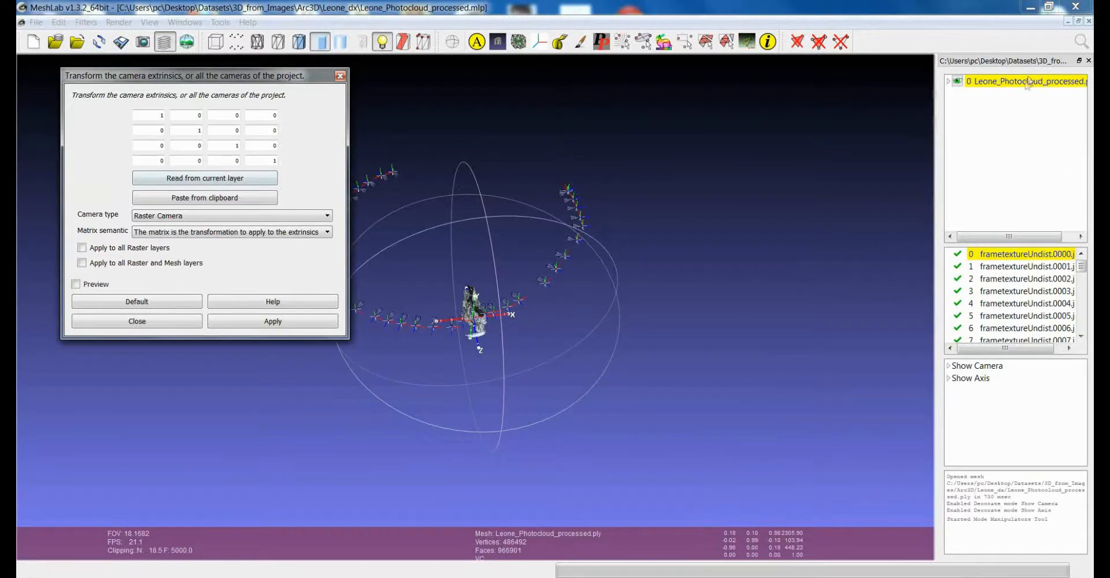
{"action": "mouse_move", "coordinate": [455, 251]}
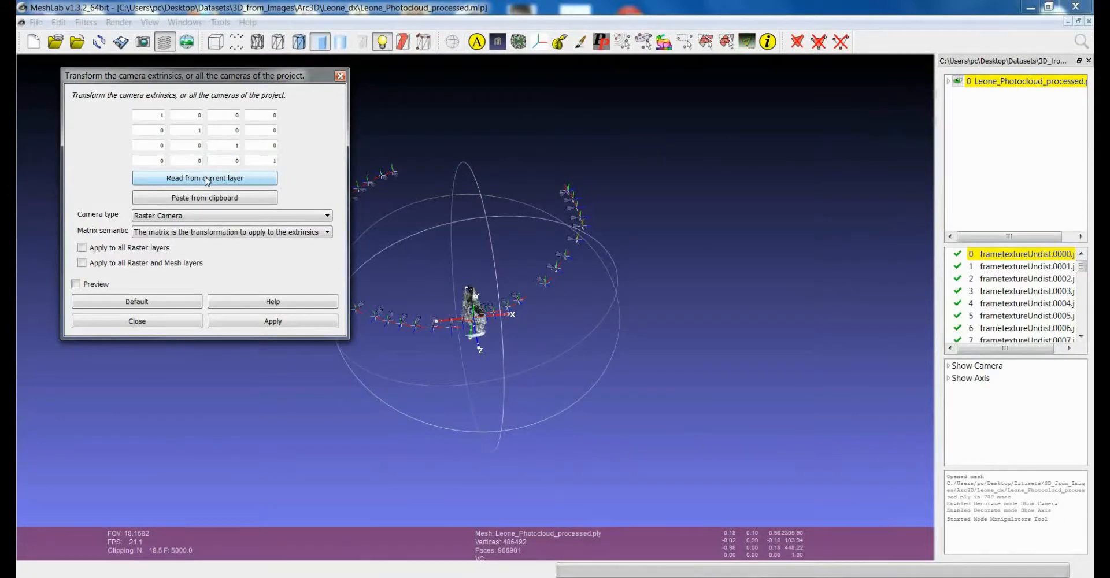
{"action": "left_click", "coordinate": [204, 178]}
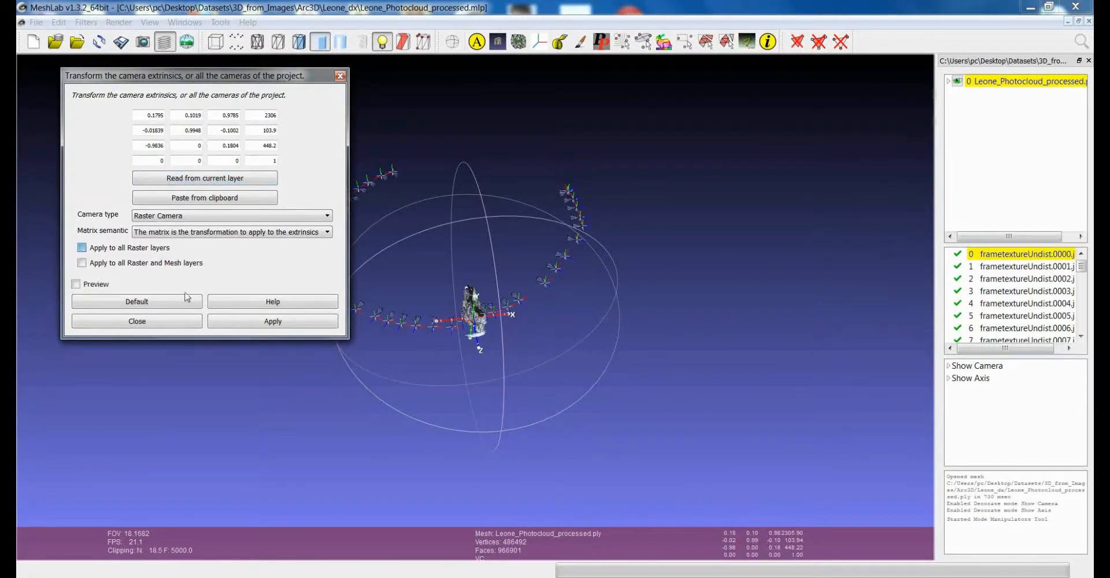
{"action": "left_click", "coordinate": [83, 248]}
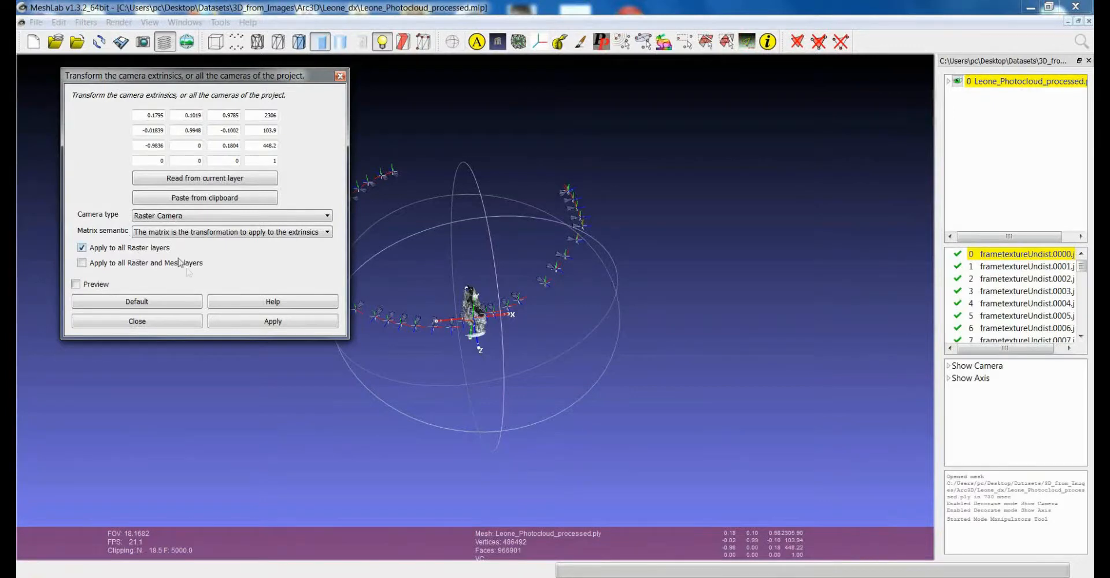
{"action": "left_click", "coordinate": [271, 320]}
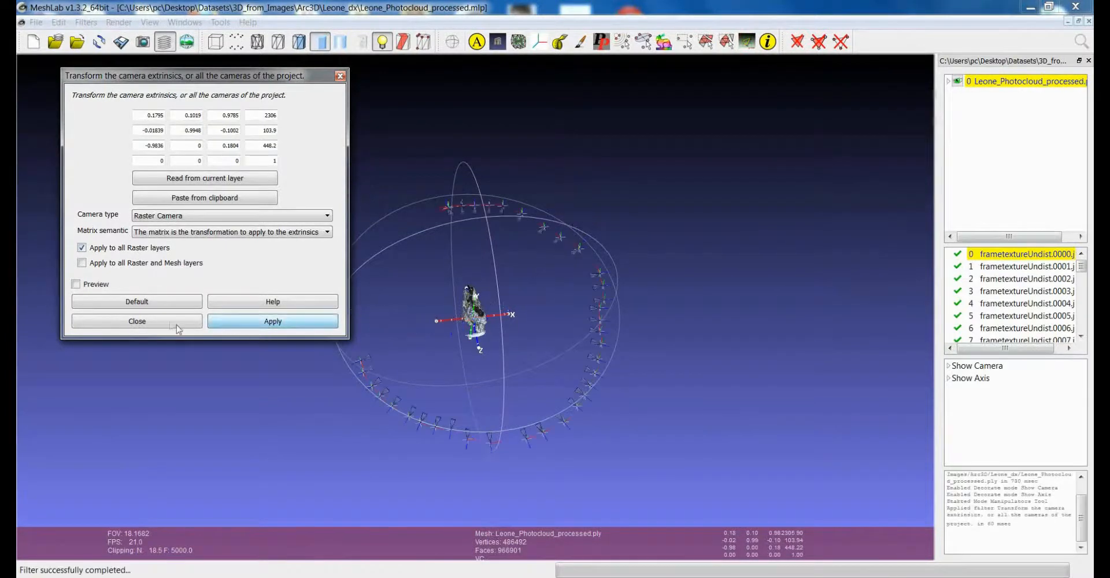
- Close the extrinsics dialog and orbit to inspect the camera ring around the lion
{"action": "left_click", "coordinate": [137, 320]}
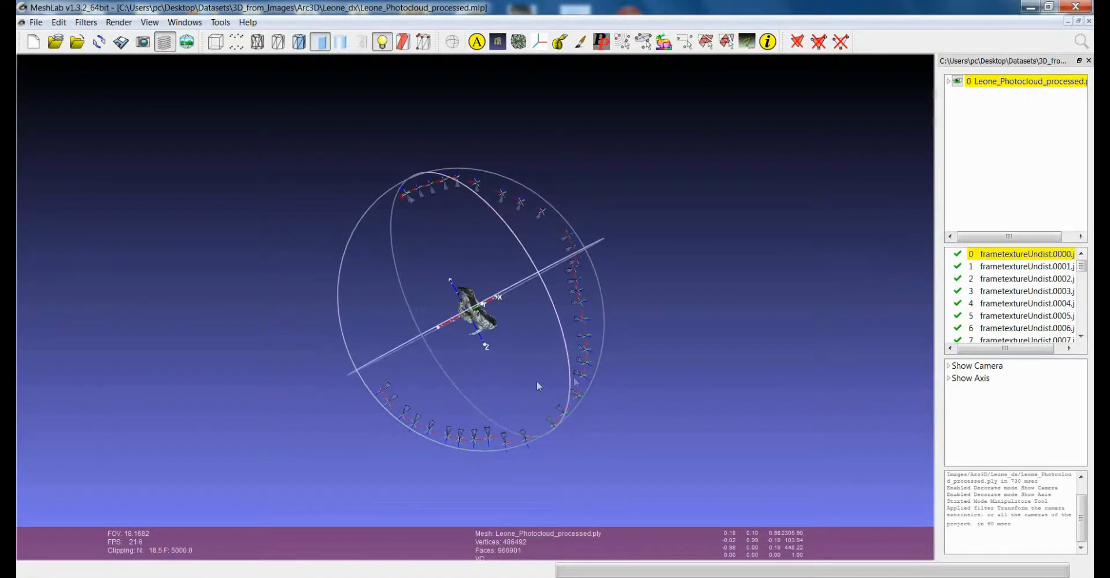
{"action": "left_click_drag", "start_coordinate": [538, 385], "coordinate": [488, 298]}
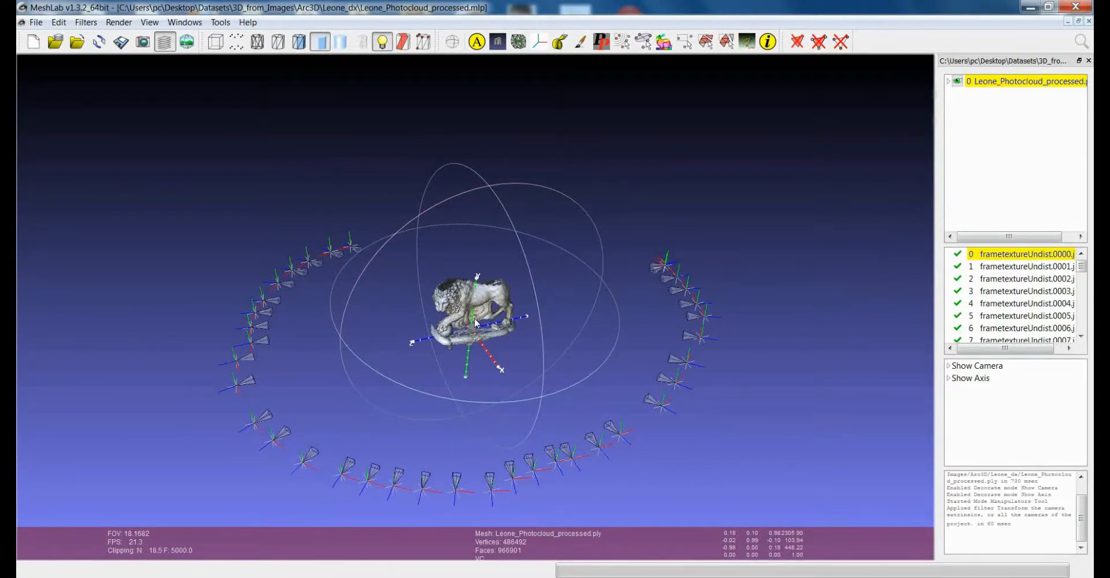
{"action": "mouse_move", "coordinate": [728, 515]}
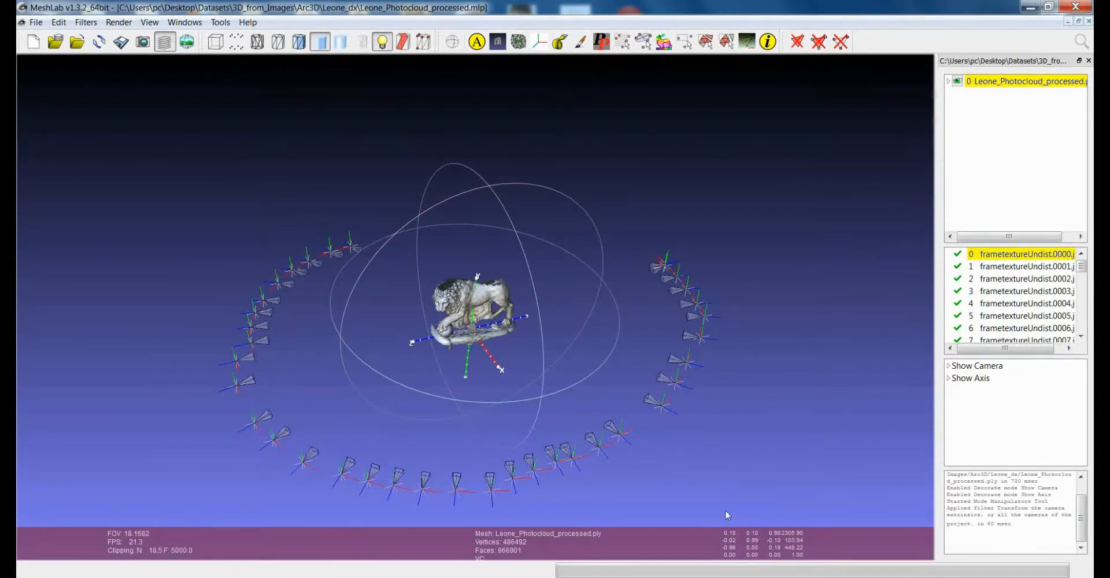